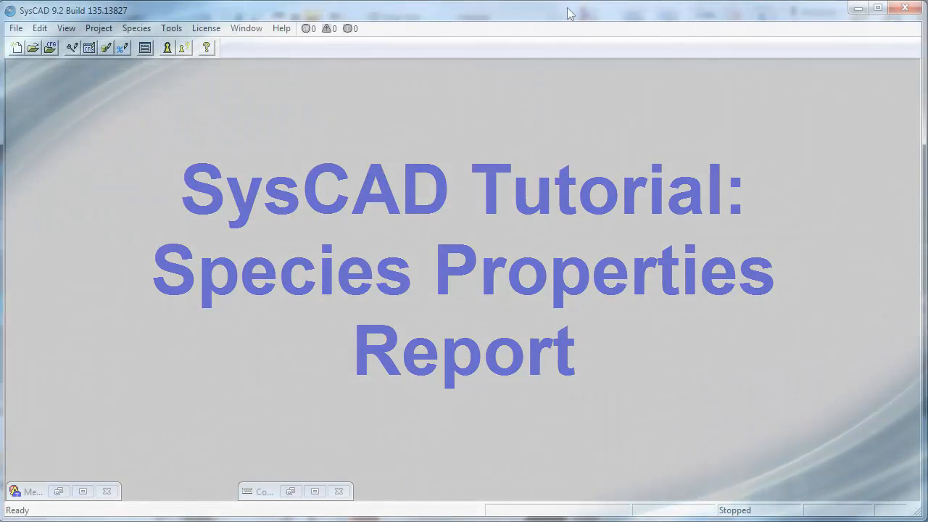
Step: Show the Species menu with its database and properties report commands
click(136, 28)
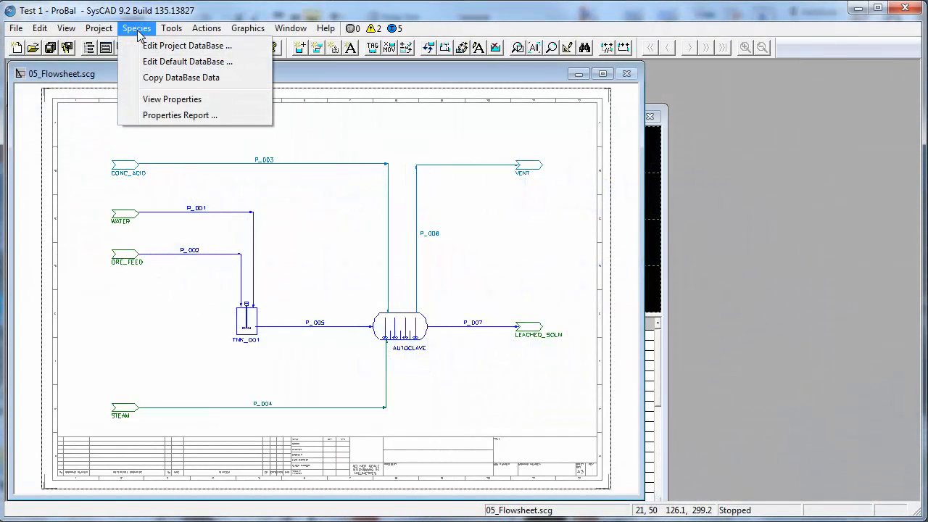
mouse_move(172, 99)
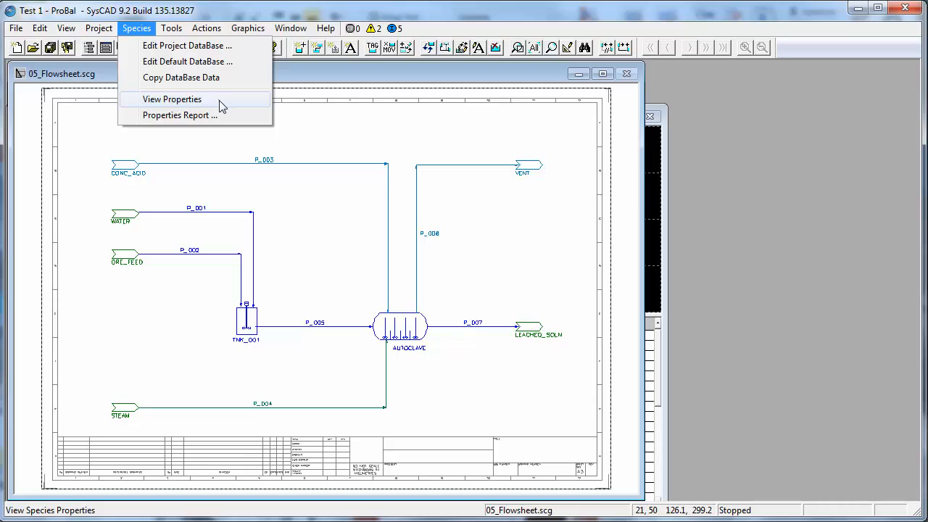
Step: View the species properties window with element molecular weights and start the Species Properties Report
click(171, 99)
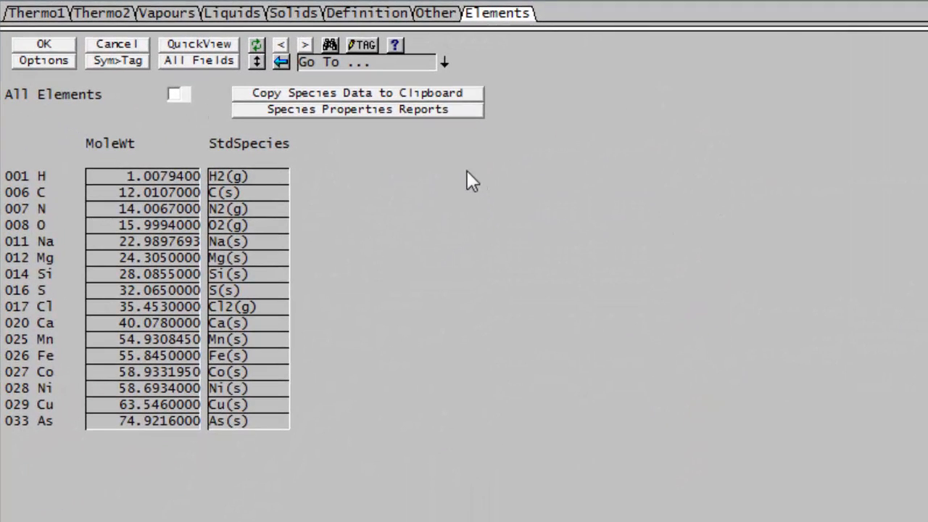
click(356, 108)
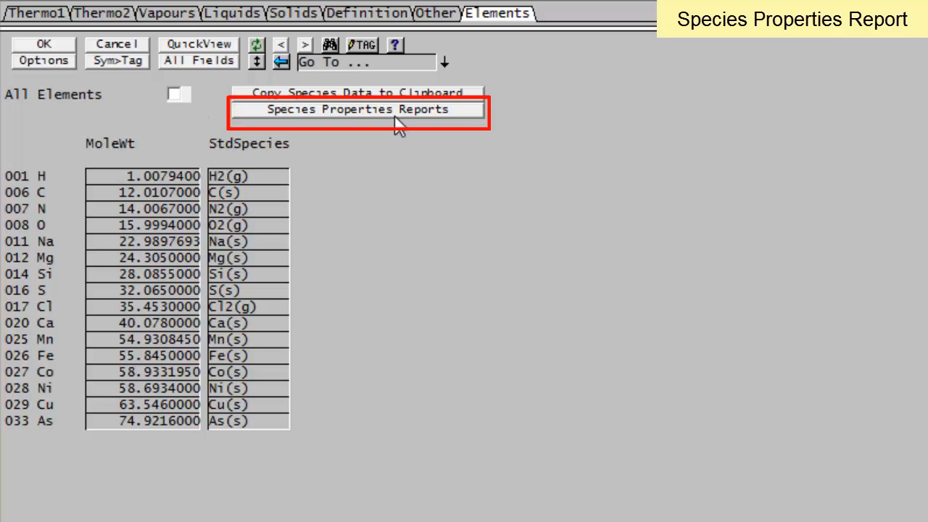
click(357, 109)
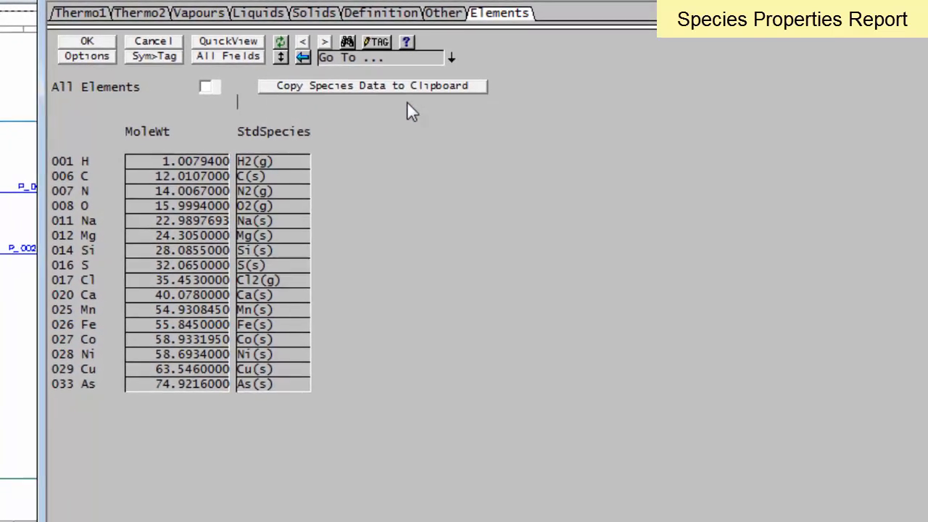
Step: Bring up the Species Properties Report dialog with species, function, temperature and pressure settings
click(371, 85)
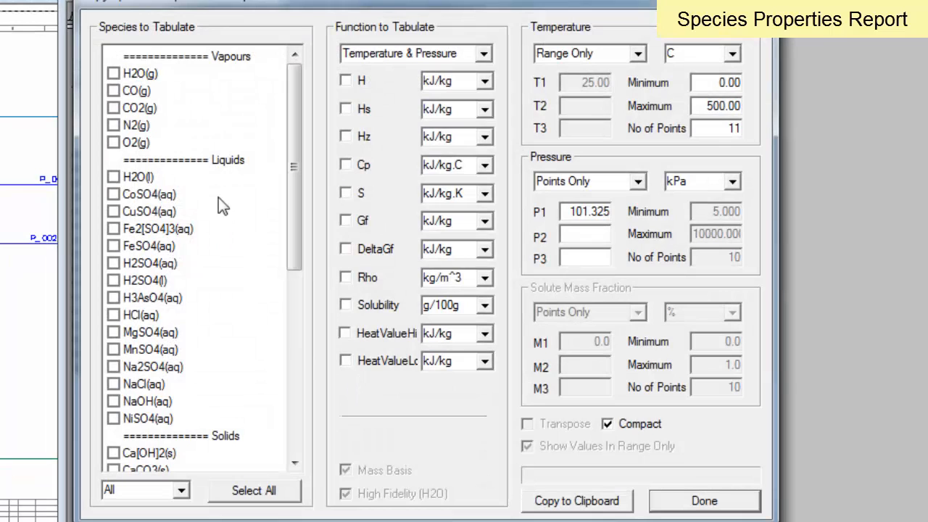
mouse_move(268, 400)
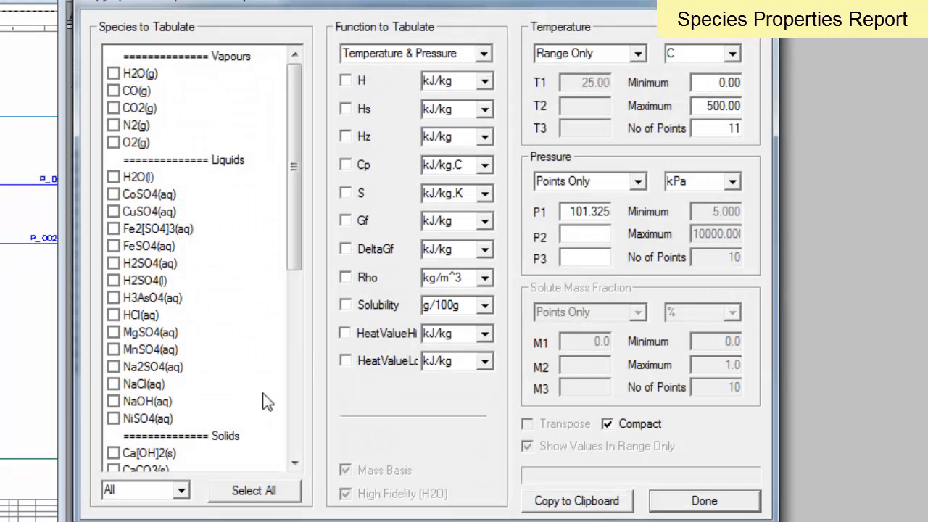
mouse_move(348, 406)
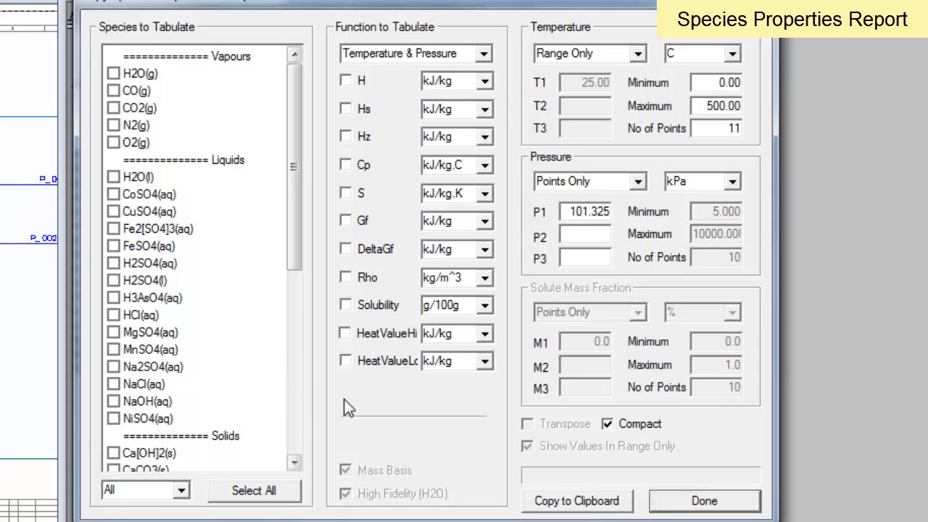
mouse_move(392, 400)
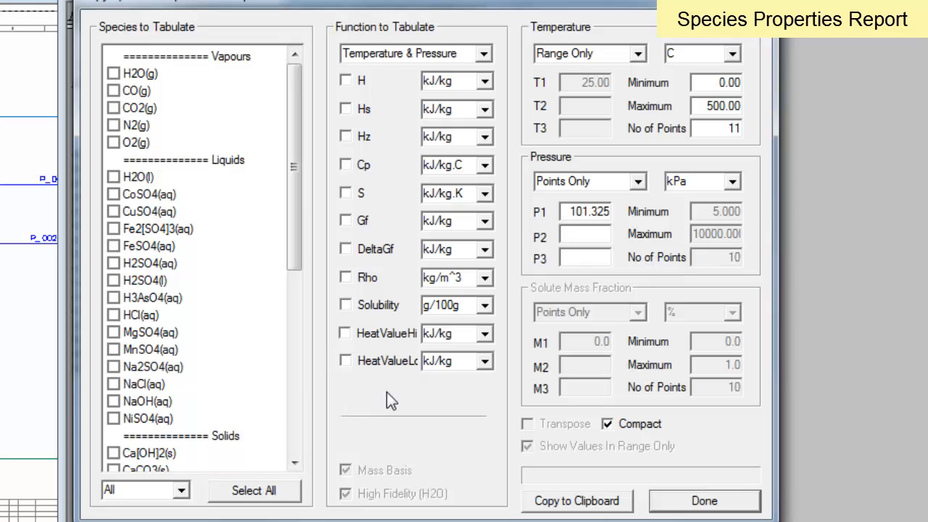
mouse_move(180, 118)
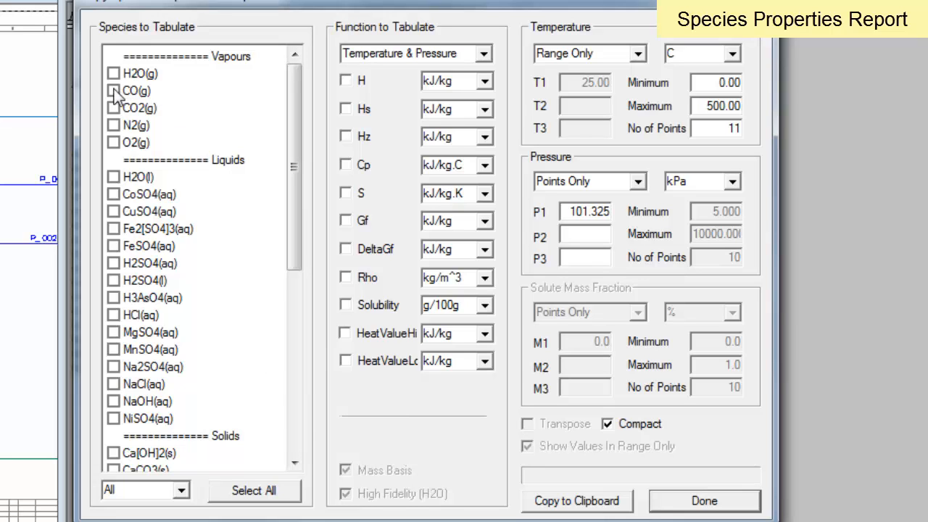
Step: Tabulate CO(g) Rho over 0–500 C with 11 points and copy the table to the clipboard
click(113, 90)
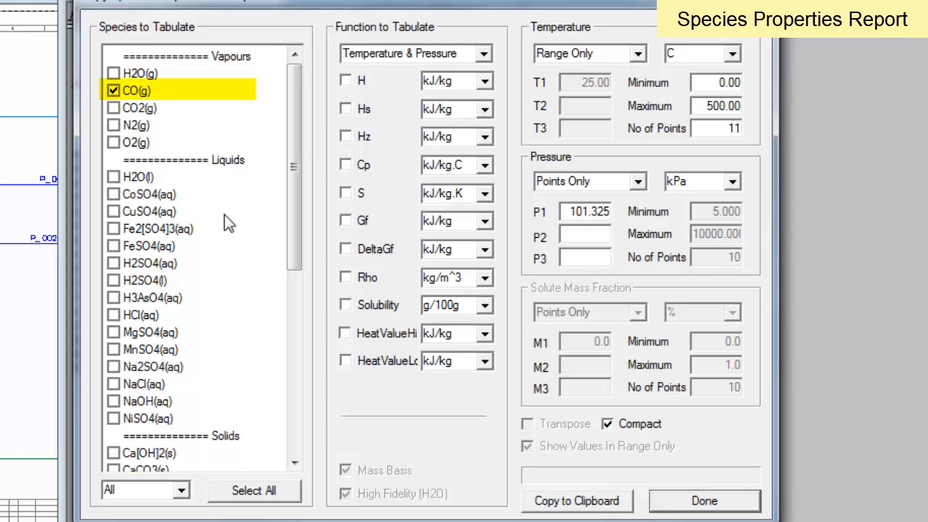
mouse_move(351, 291)
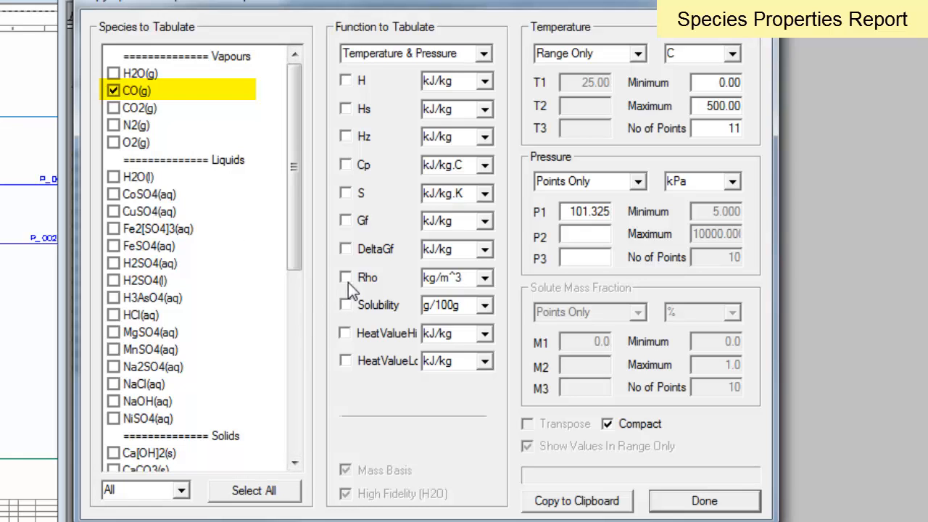
click(345, 277)
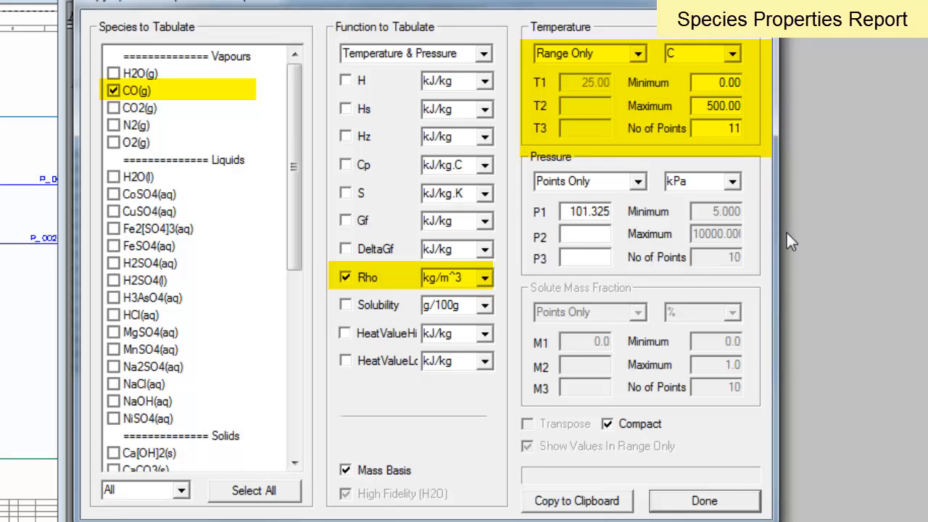
mouse_move(626, 220)
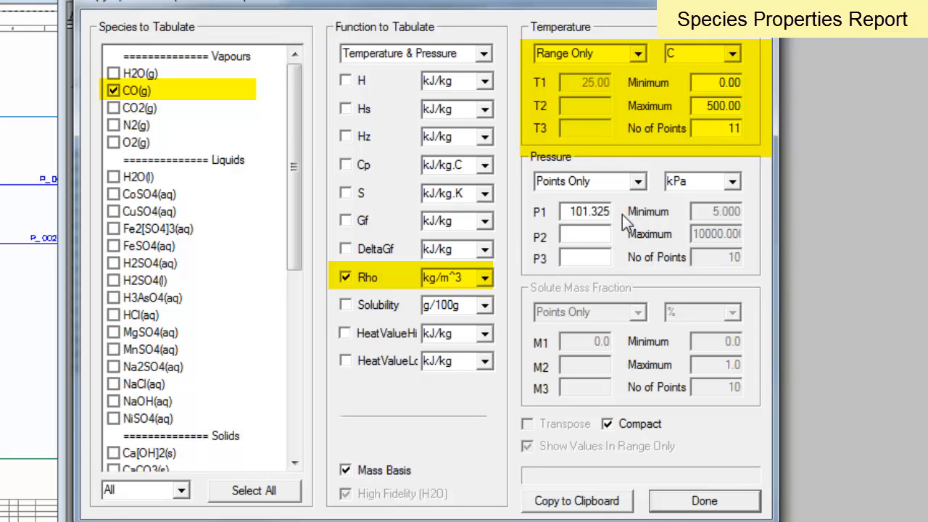
mouse_move(568, 501)
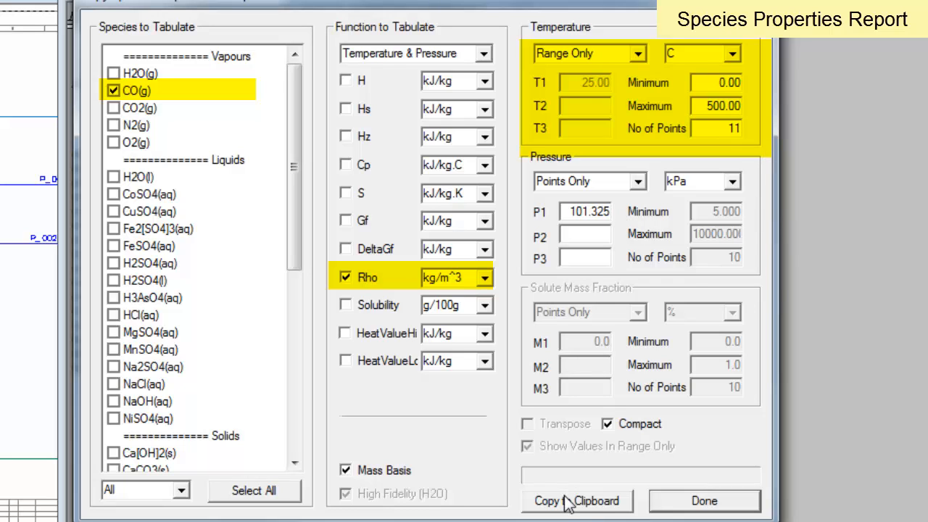
click(577, 501)
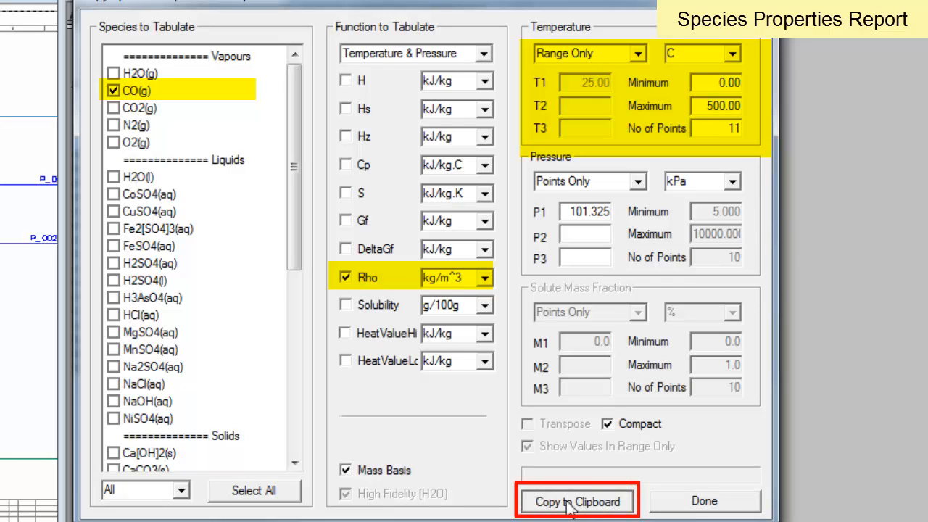
click(577, 502)
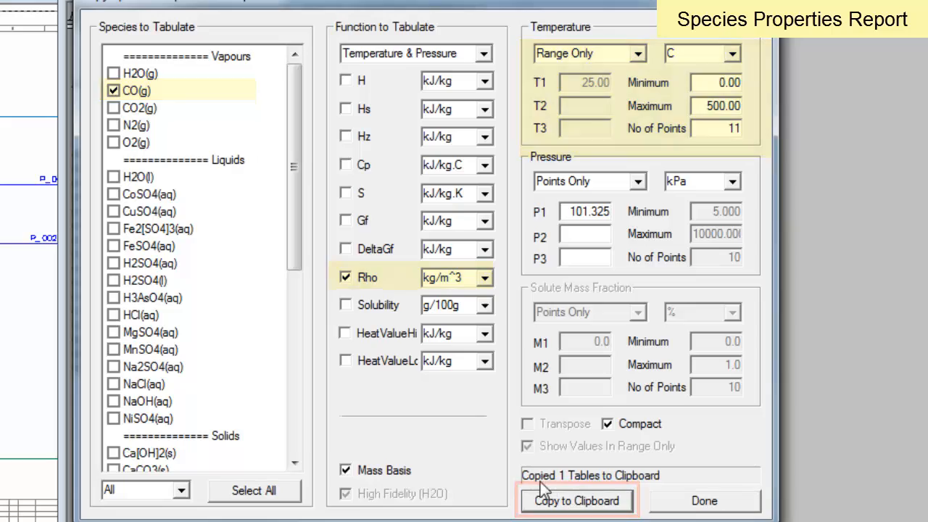
click(577, 501)
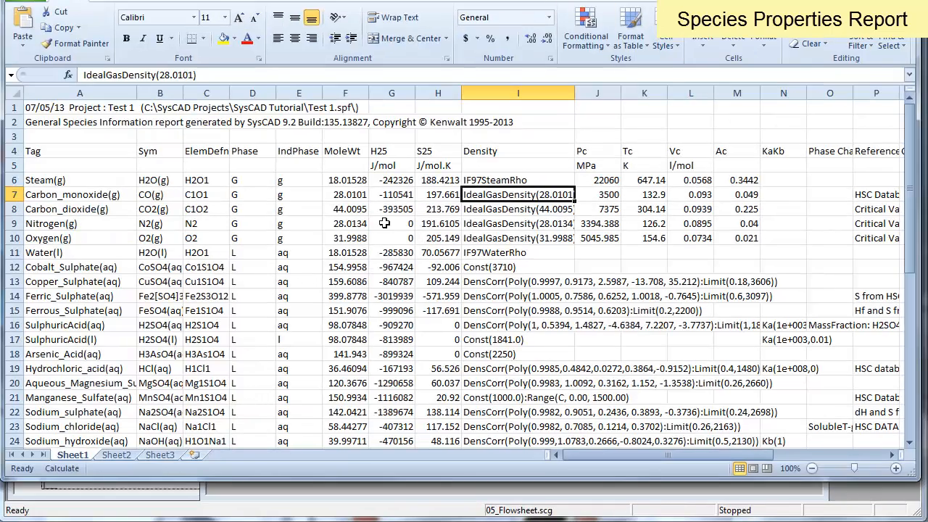
Step: Paste the CO(g) density table into Sheet2 at A1 and select the values A5:B15
click(116, 455)
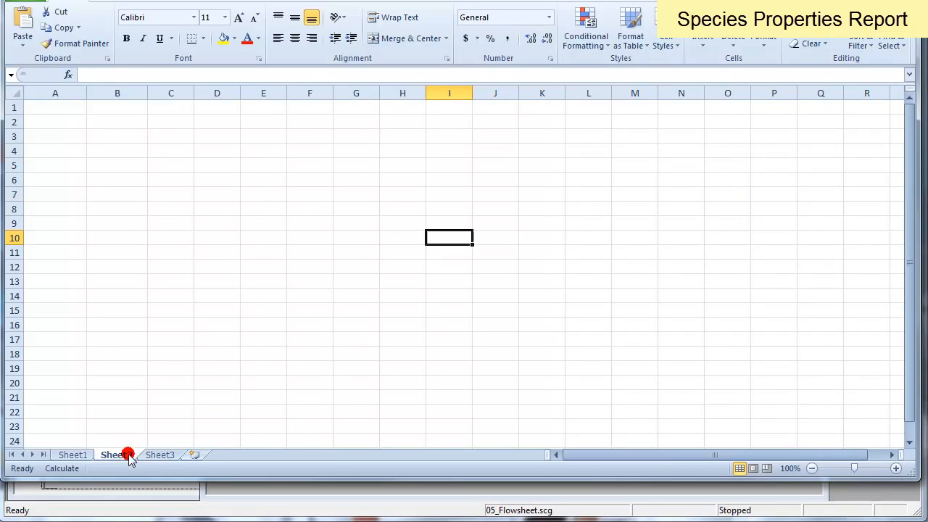
click(116, 455)
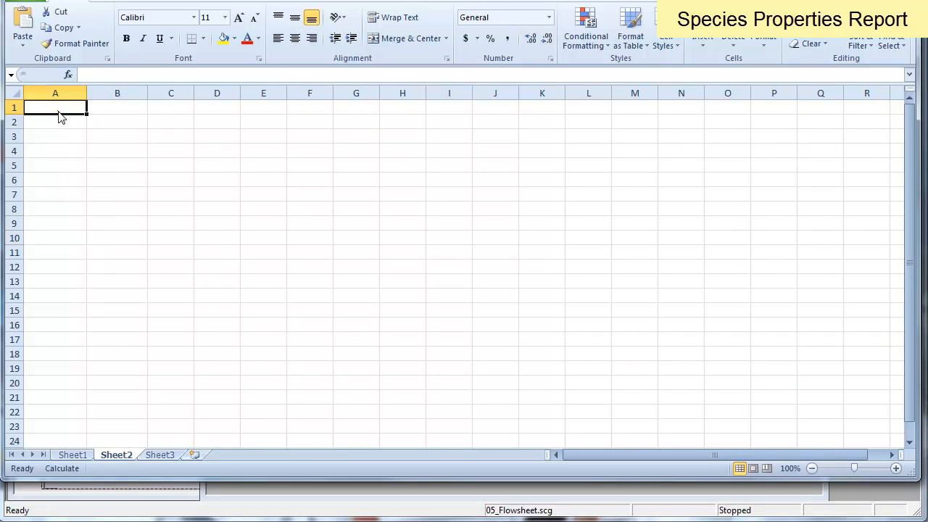
key(ctrl+v)
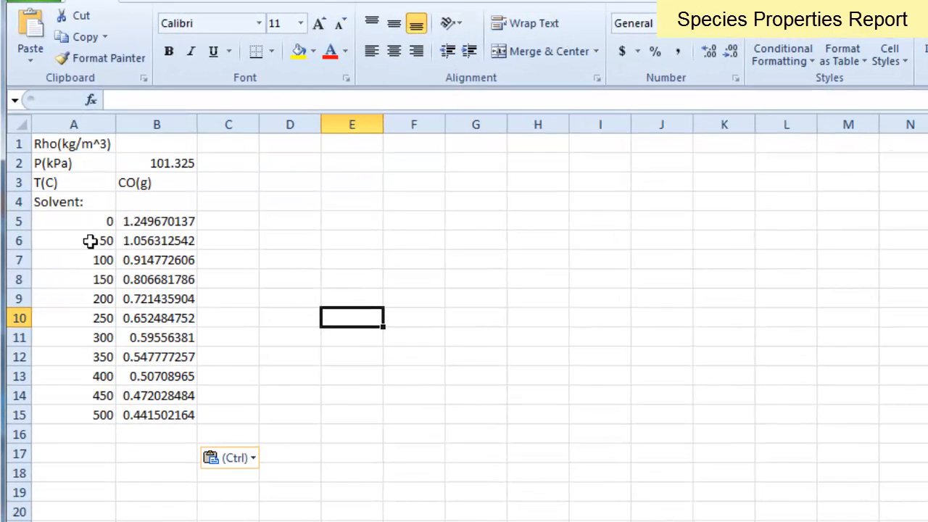
mouse_move(168, 409)
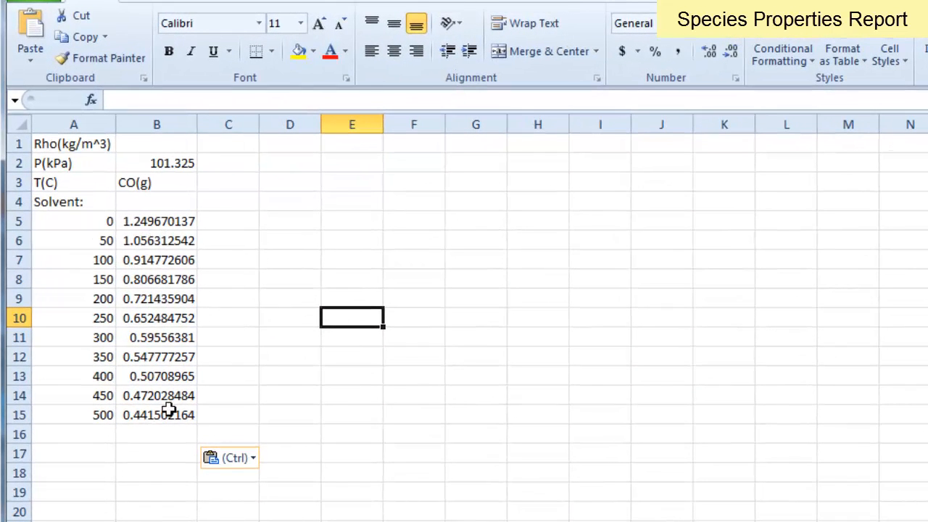
drag(72, 221, 157, 394)
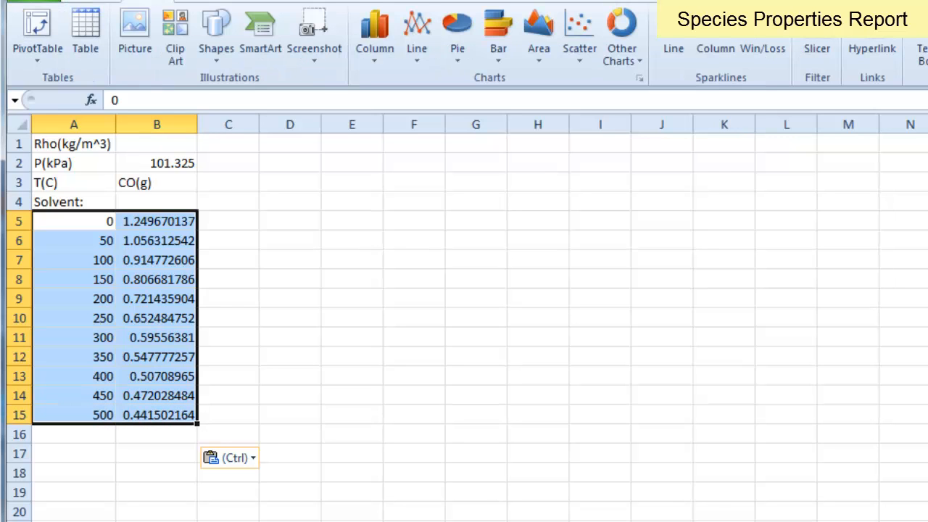
Step: Insert a Scatter with Smooth Lines chart of CO(g) density versus temperature
click(578, 32)
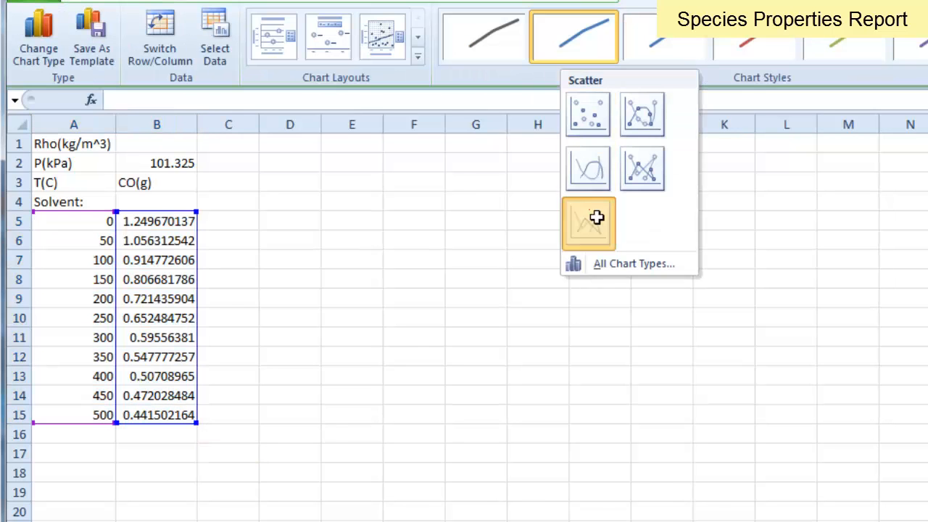
click(589, 224)
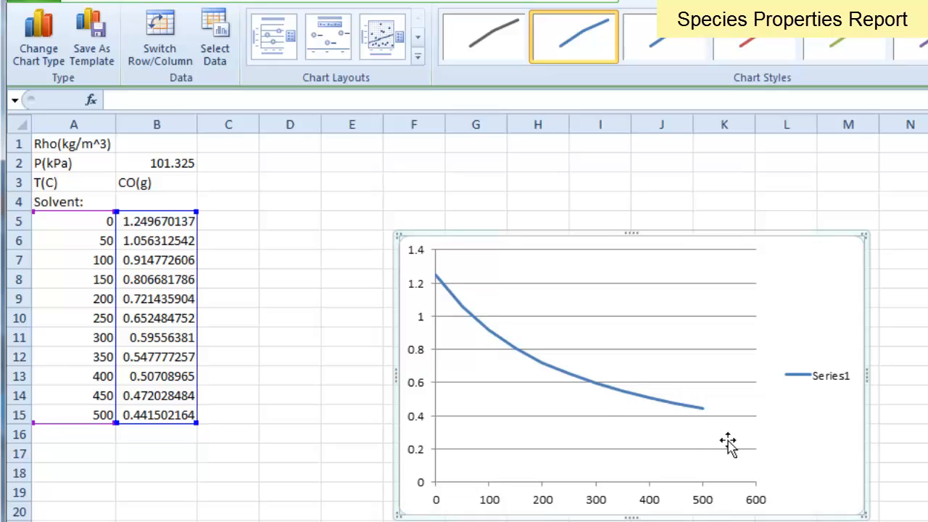
mouse_move(728, 443)
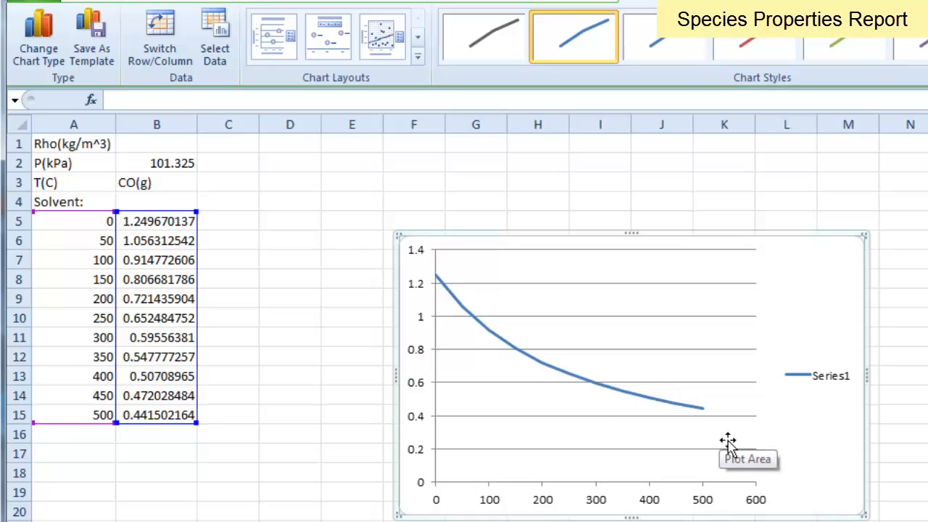